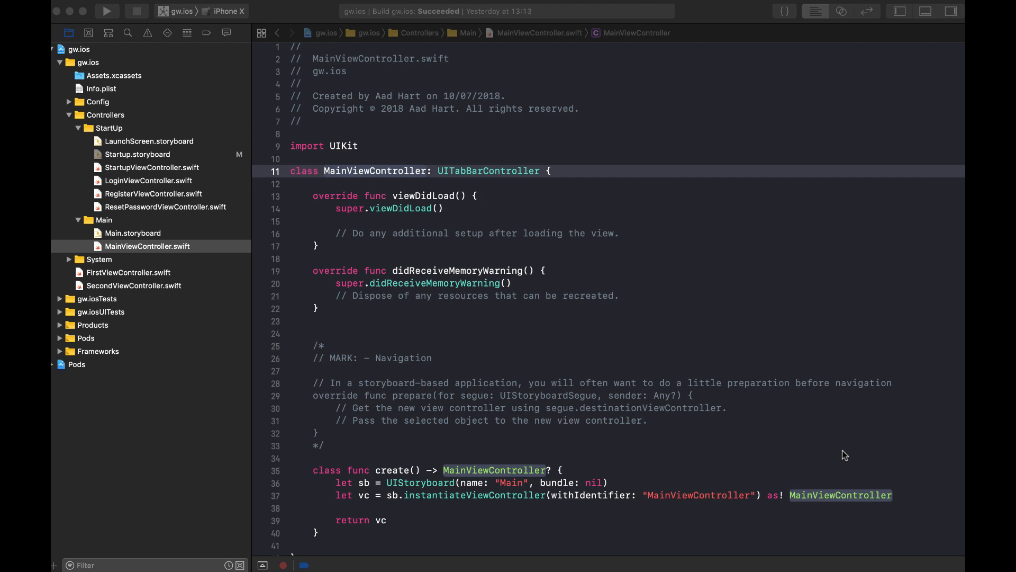
mouse_move(833, 478)
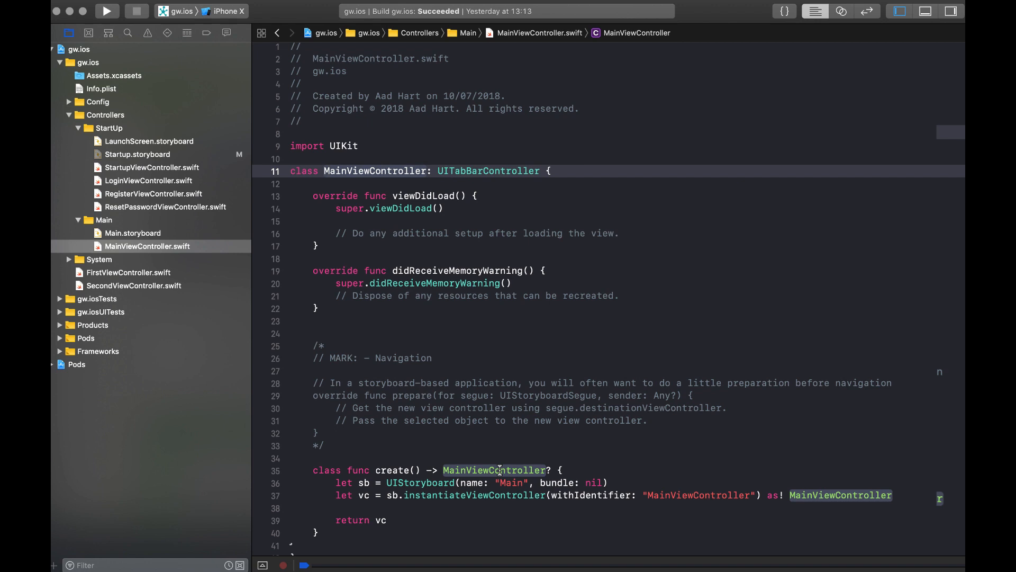
Step: Show Startup.storyboard in Interface Builder with its startup, sign-up and login scenes
click(137, 154)
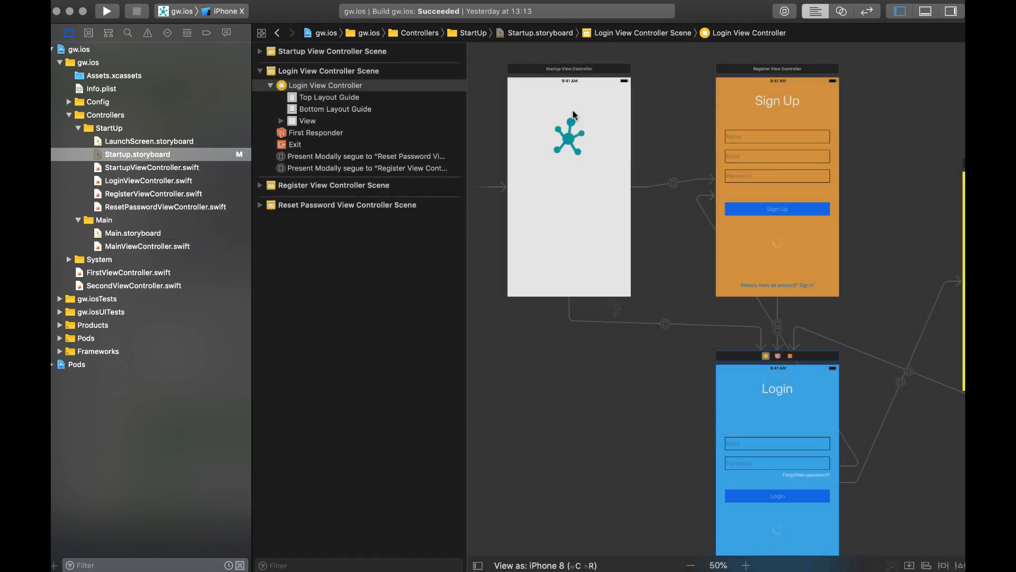
Step: Show the Podfile declaring Firebase/Core and Firebase/Auth for the gw.ios targets
click(900, 10)
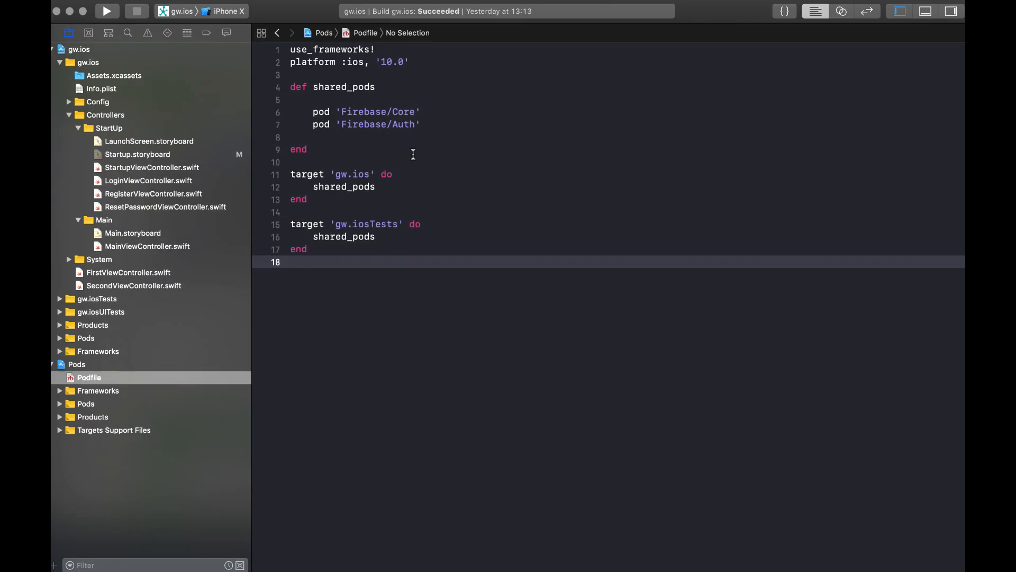
Step: Show LaunchScreen.storyboard with the app logo above the Launch screen label
click(148, 141)
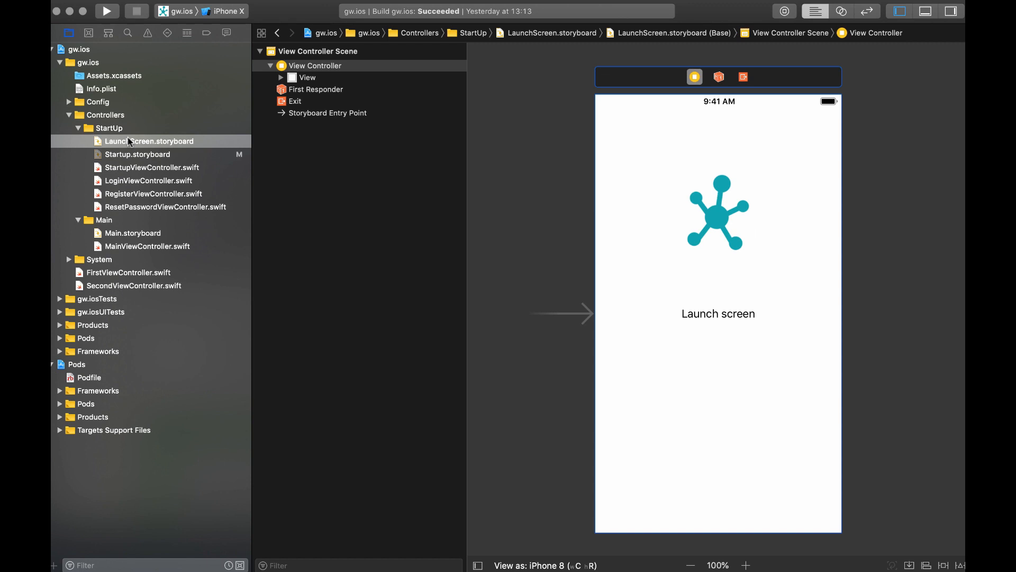
mouse_move(129, 174)
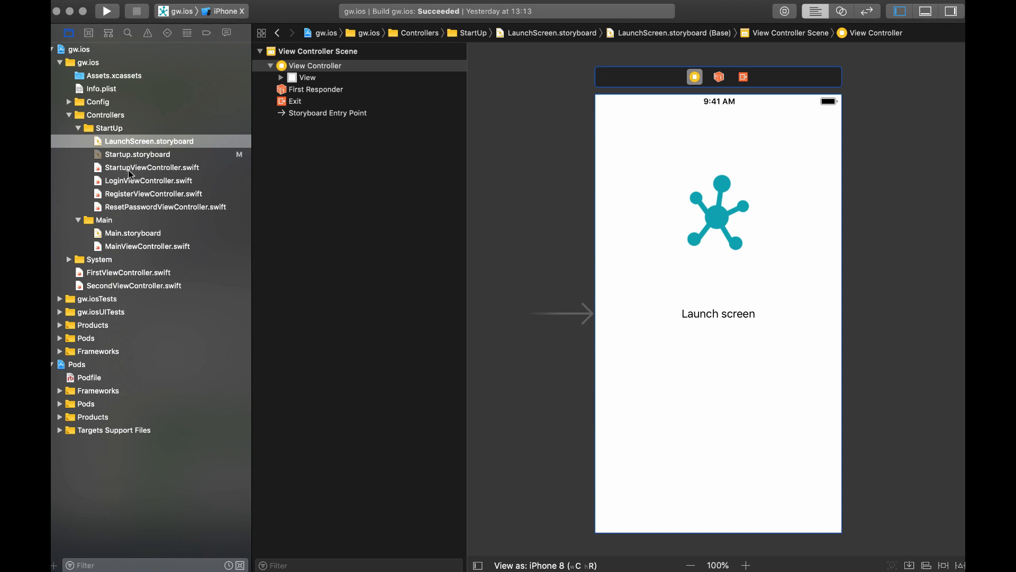
Step: Review StartupViewController.swift's Firebase auth listener routing to main, register or login
click(151, 167)
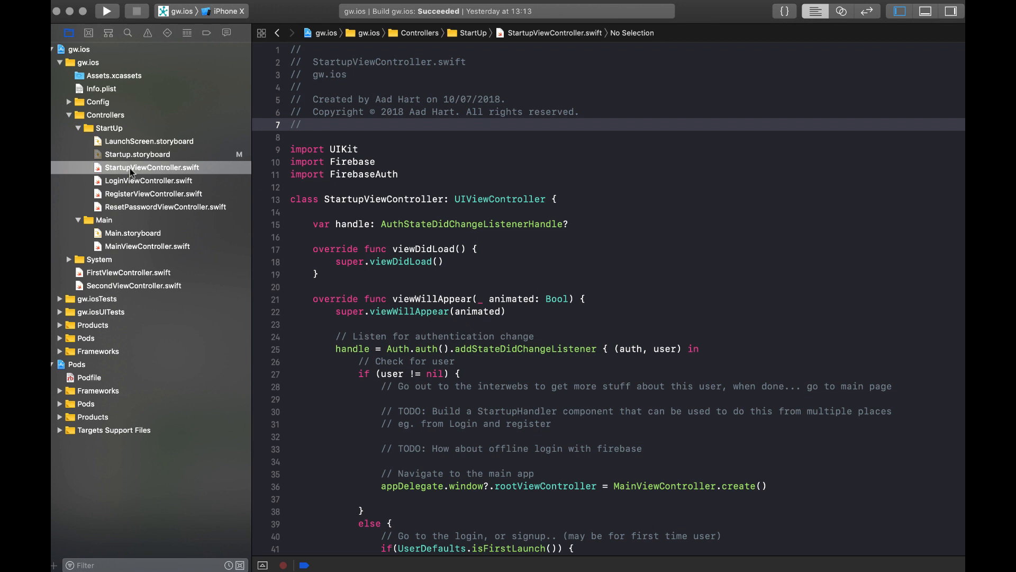
mouse_move(668, 257)
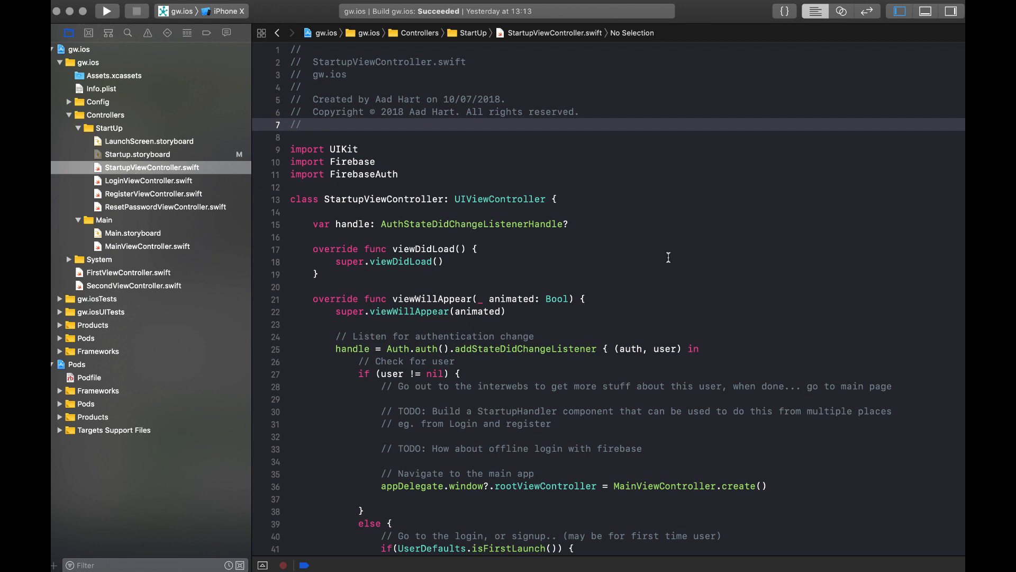
scroll(down, 3)
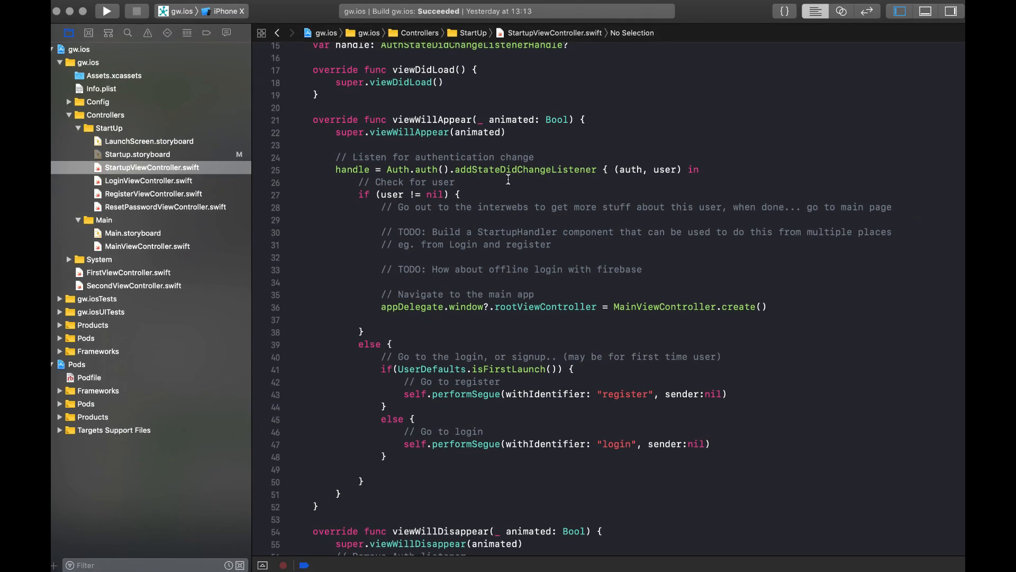
mouse_move(491, 195)
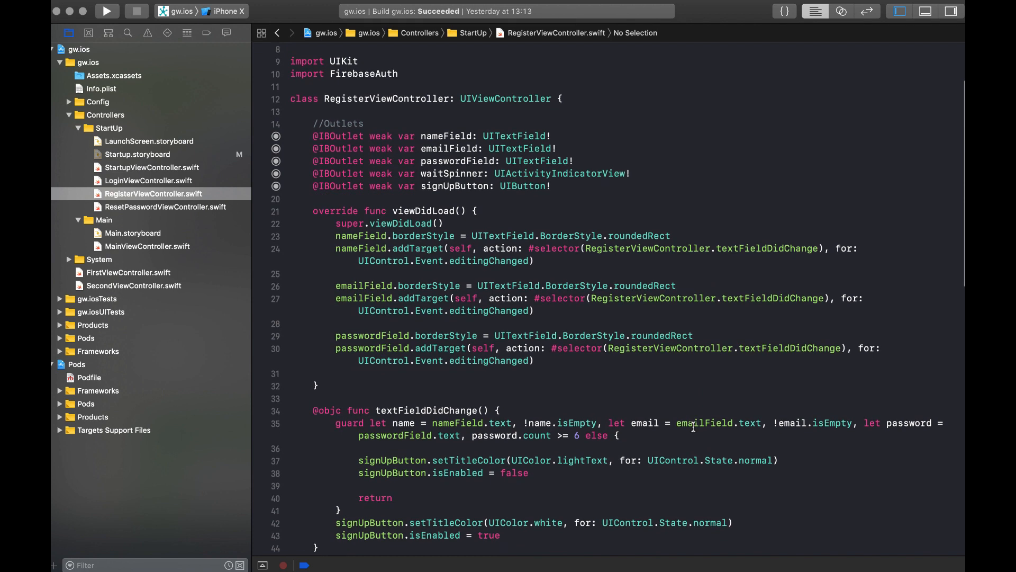
Step: Review registerAction in RegisterViewController.swift, then show LoginViewController.swift's outlets
scroll(down, 3)
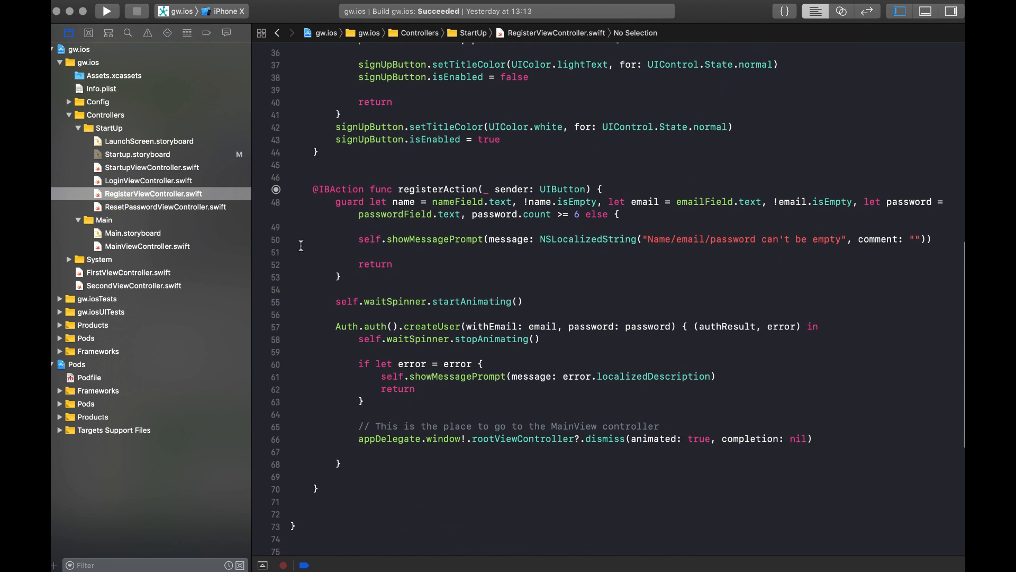
mouse_move(307, 312)
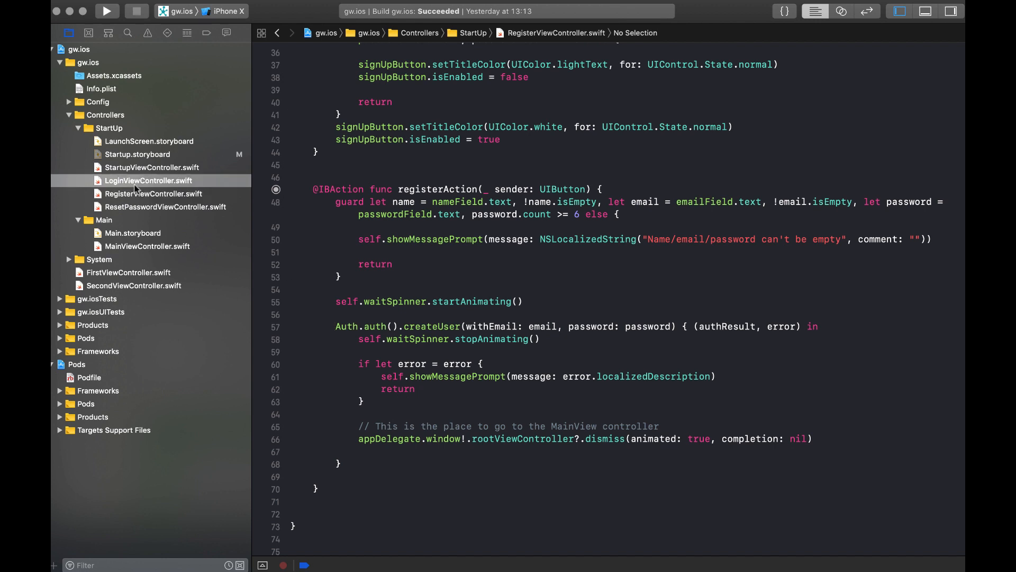
click(148, 180)
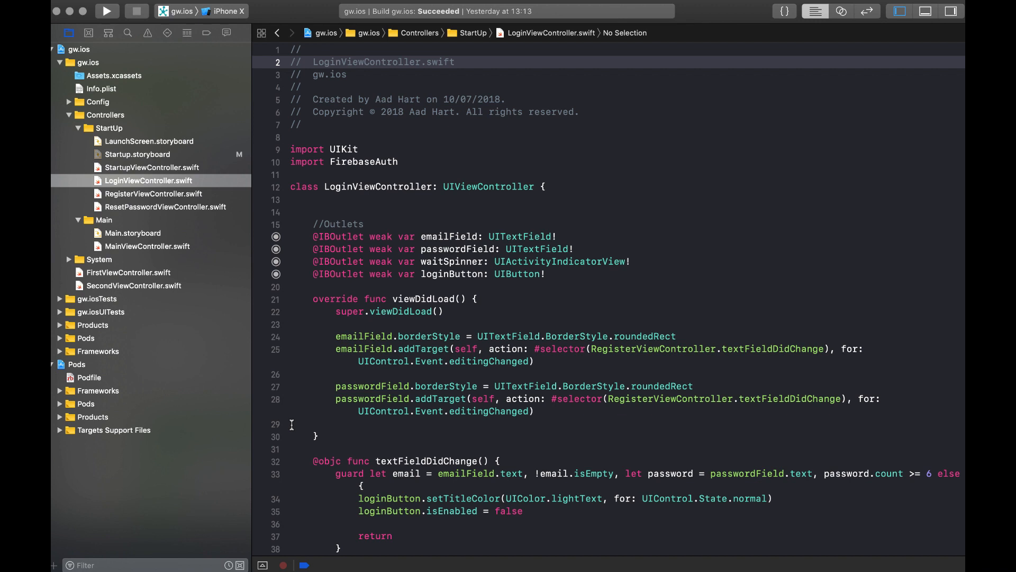
Step: Review loginAction in LoginViewController.swift and run gw.ios on the iPhone X simulator
scroll(down, 3)
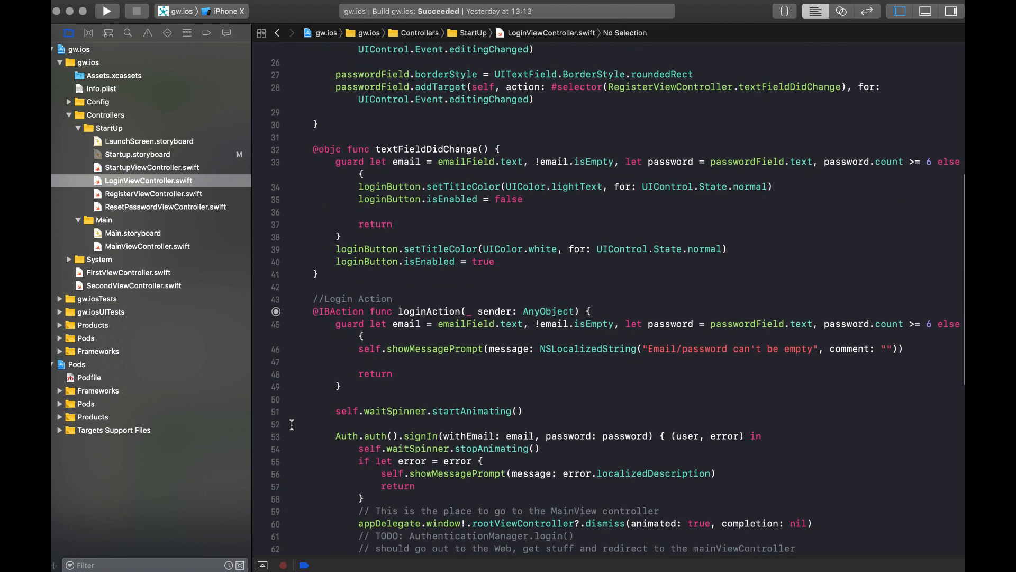
scroll(down, 3)
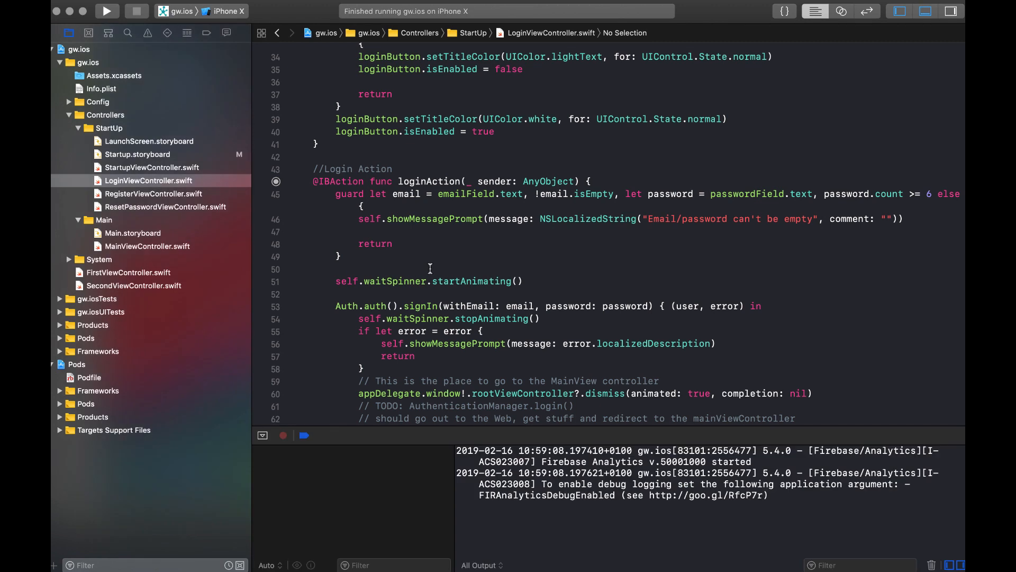
click(107, 11)
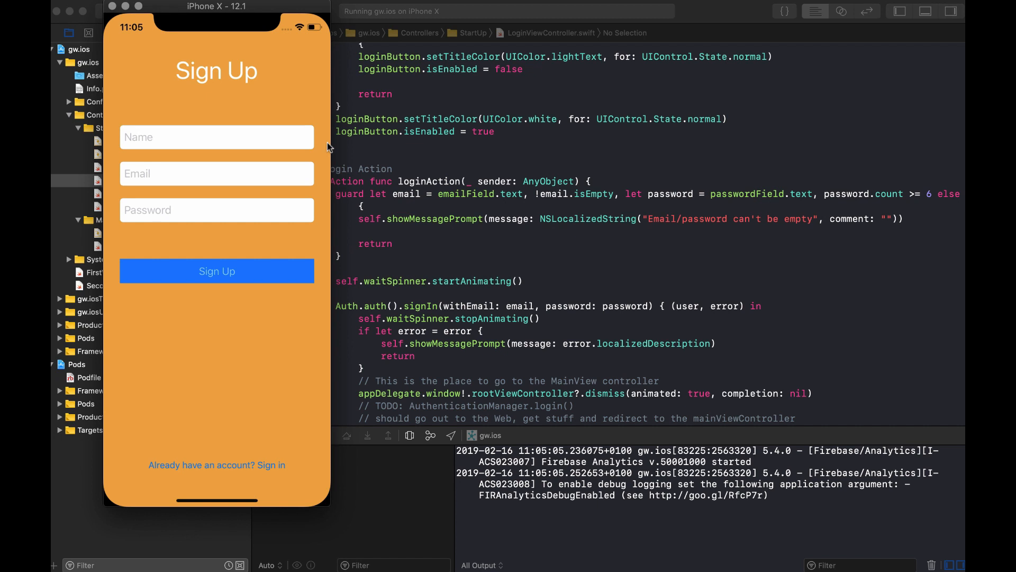
mouse_move(262, 501)
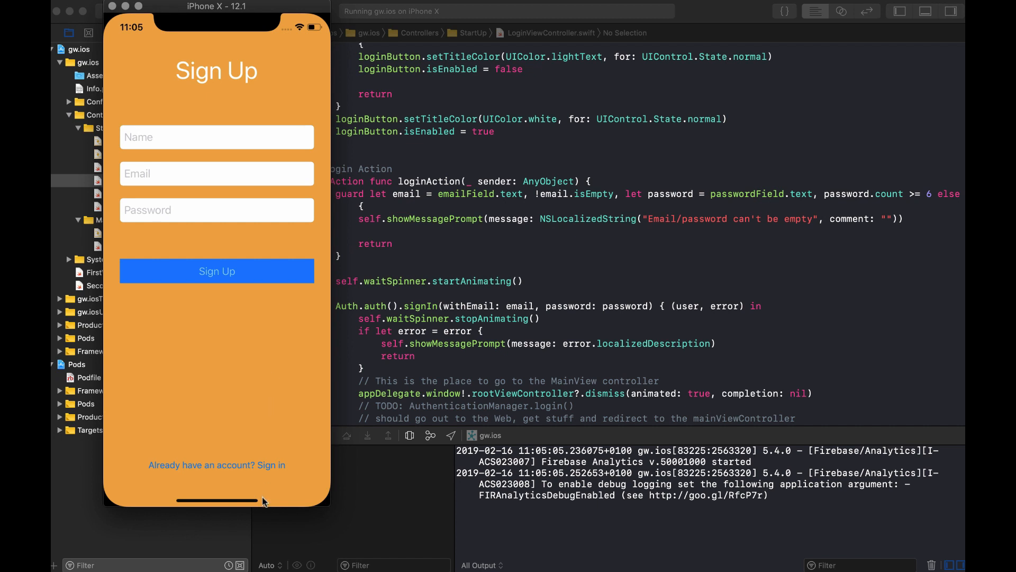
Step: Navigate between the Sign Up, Login and Reset Password screens in the simulator, ending on Login
click(216, 464)
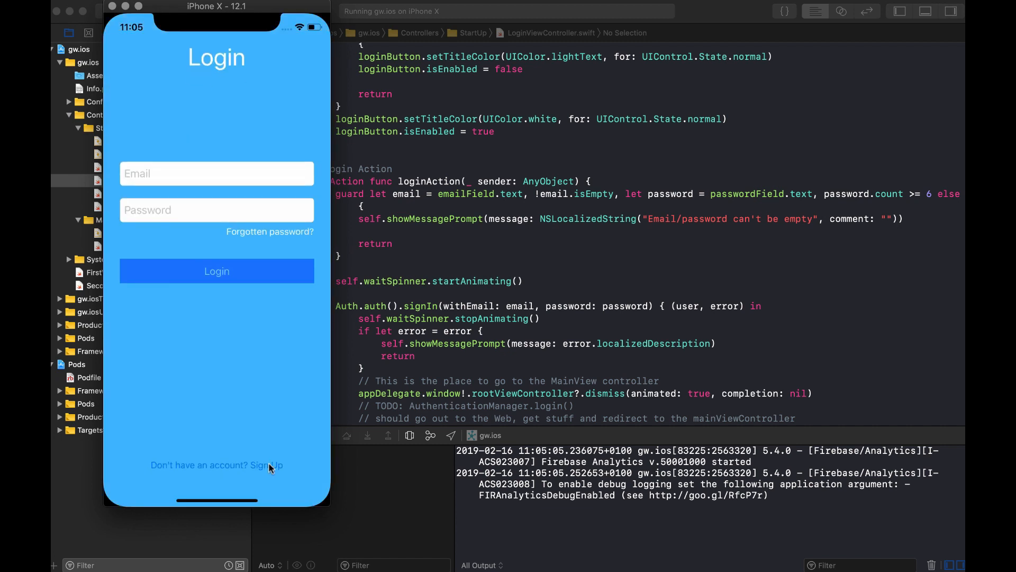
click(268, 465)
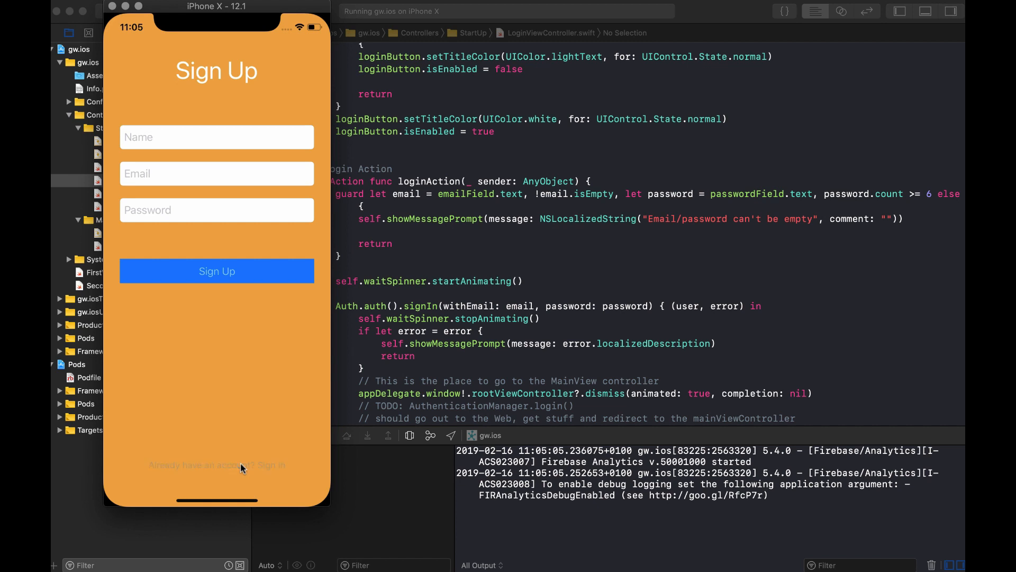
click(216, 465)
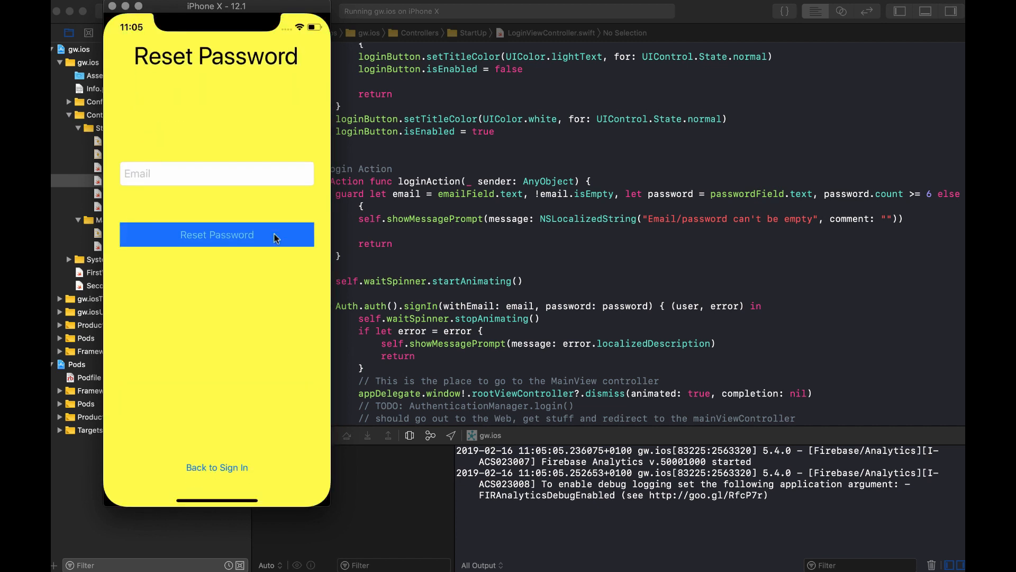
click(216, 467)
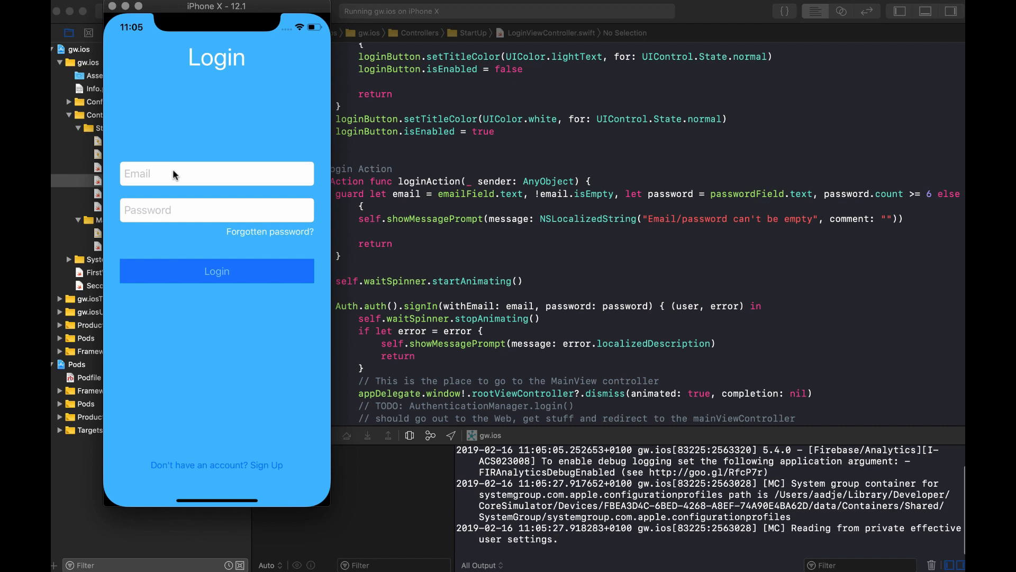
text(aad@aad.com)
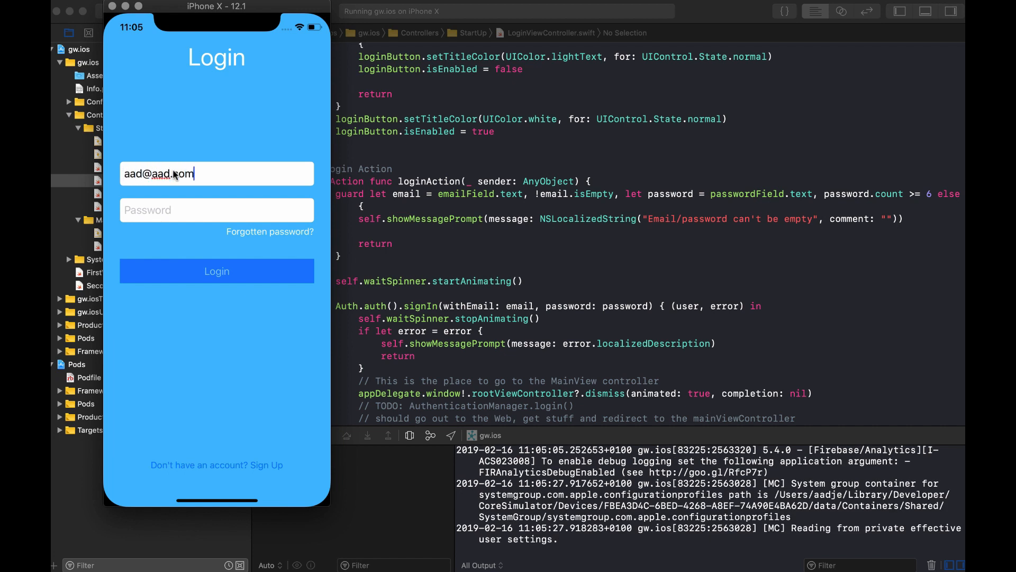
click(216, 270)
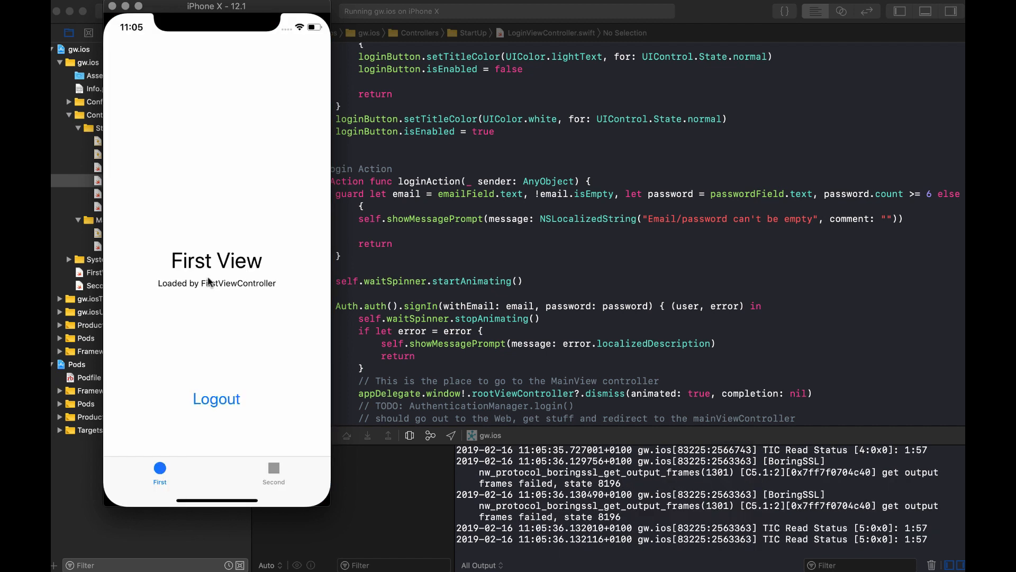